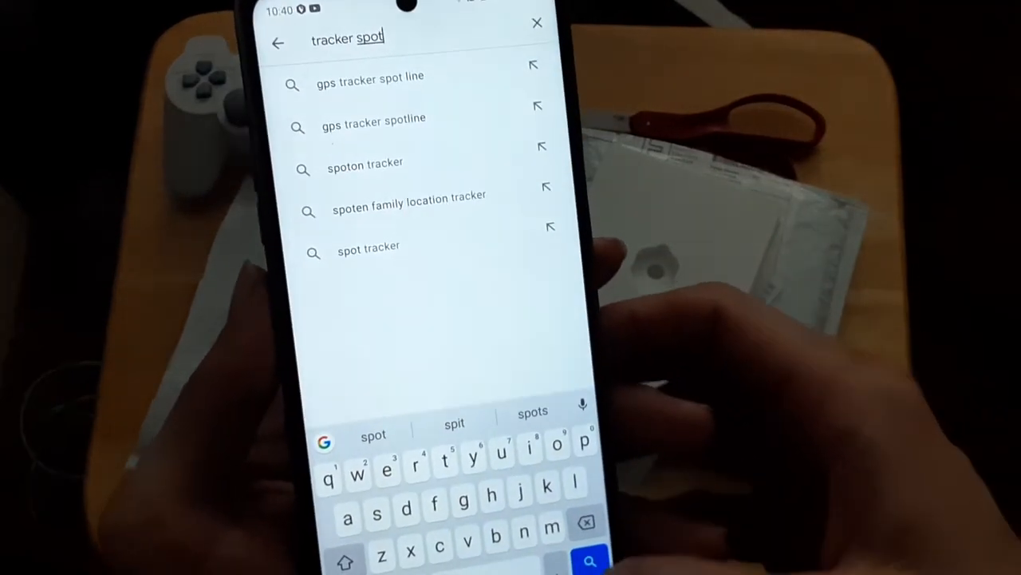
# Search the Play Store for 'tracker spot' to reach the TrackR - Lost Item Tracker listing.
pyautogui.click(589, 559)
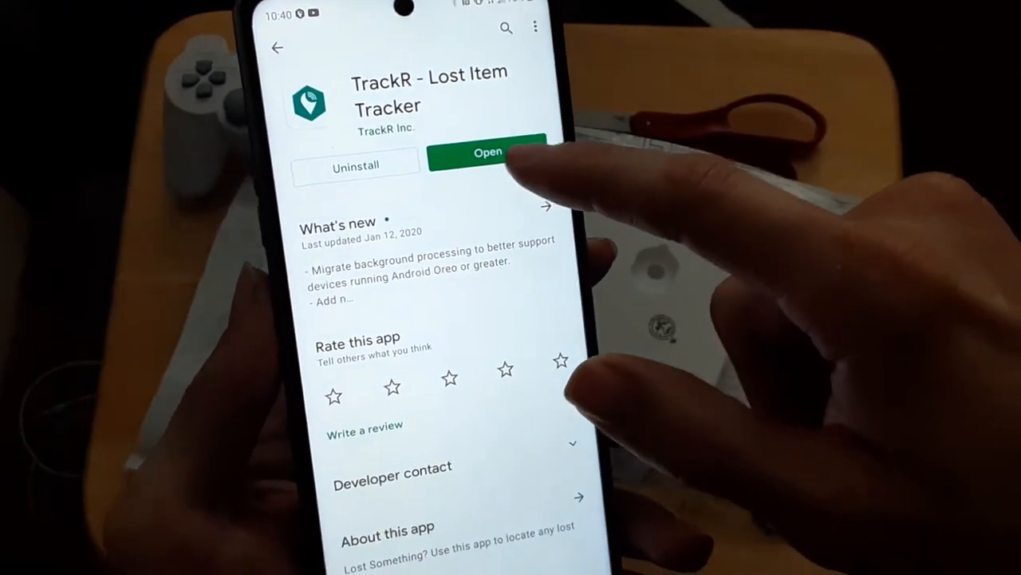
# Launch TrackR from the store and open the side drawer of paired items.
pyautogui.click(488, 151)
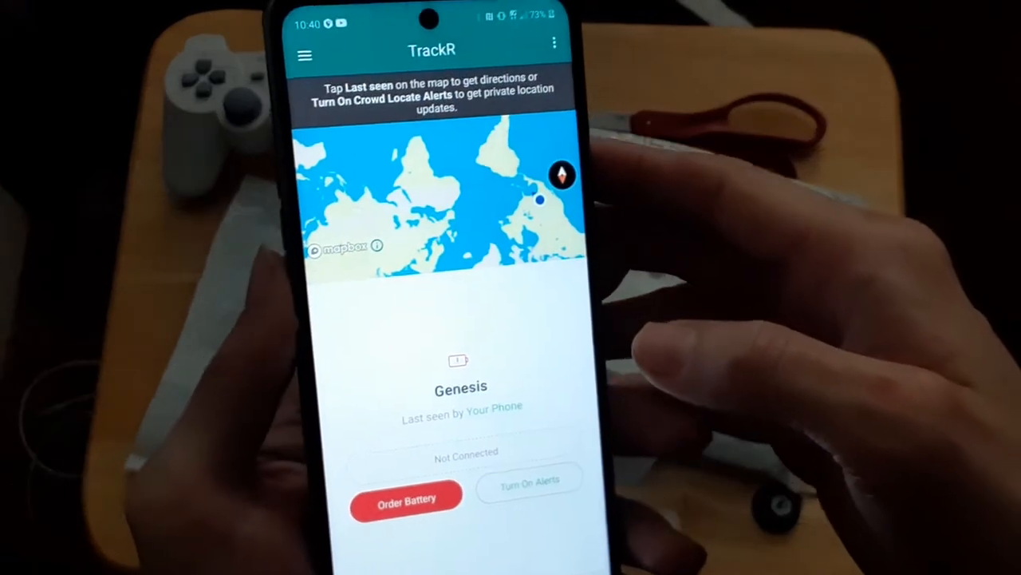
pyautogui.click(304, 54)
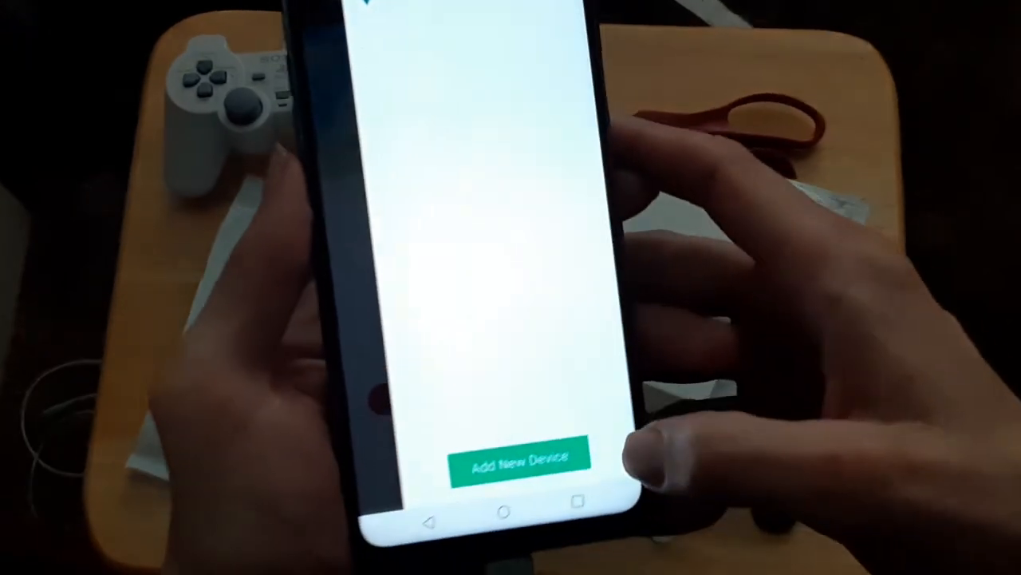
# Add a new device and choose TrackR spot as its type.
pyautogui.click(511, 460)
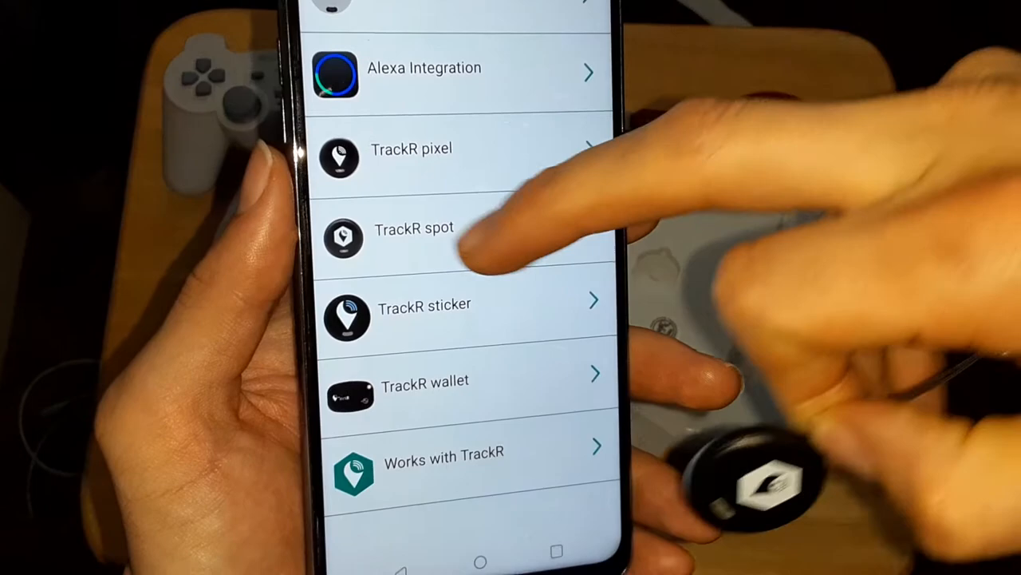
pyautogui.click(414, 227)
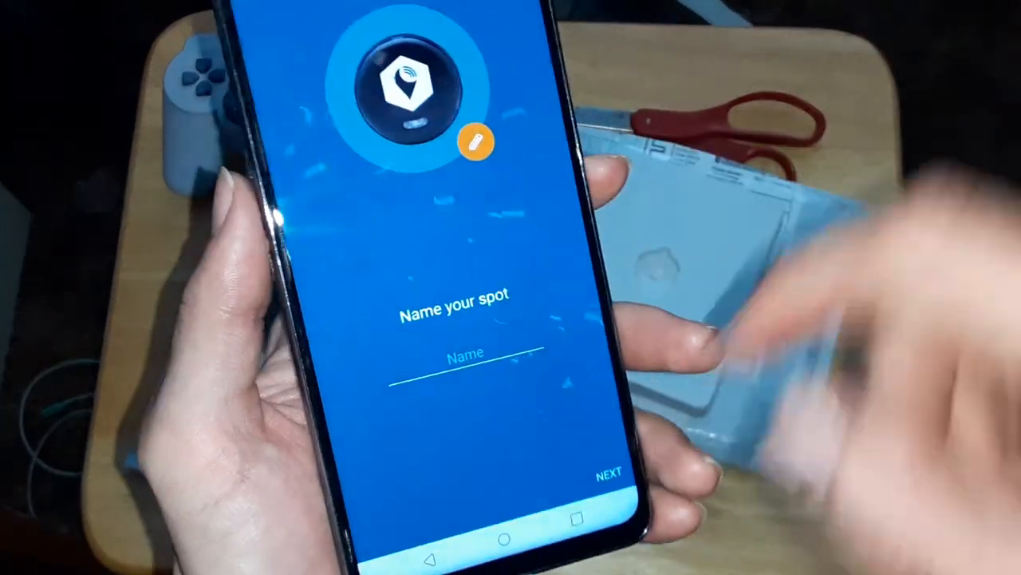
# Enter 'Shadow the Trailer' in the spot's Name field using the Trailer suggestion.
pyautogui.click(465, 354)
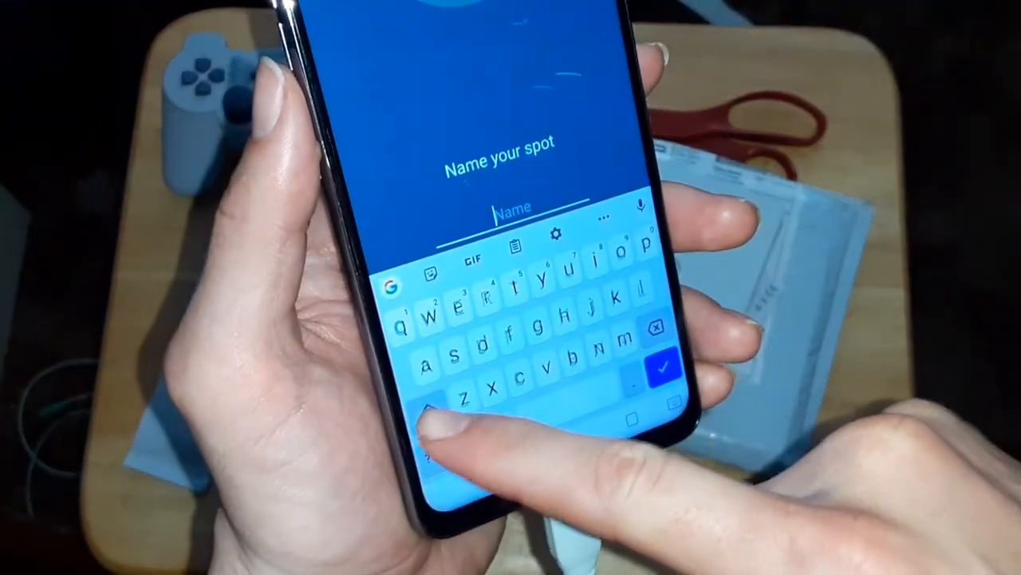
pyautogui.write('Shadow the')
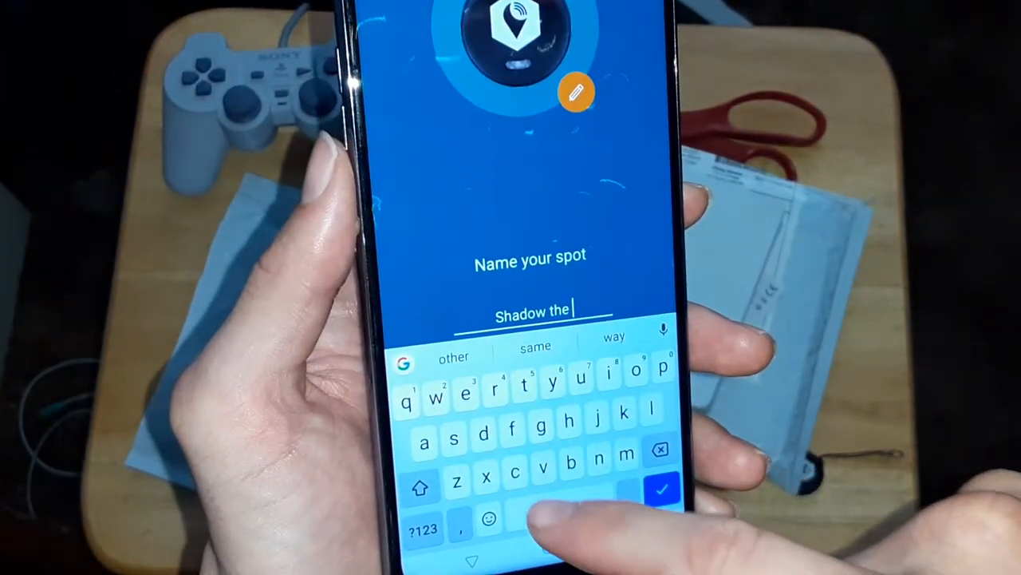
pyautogui.write('Tra')
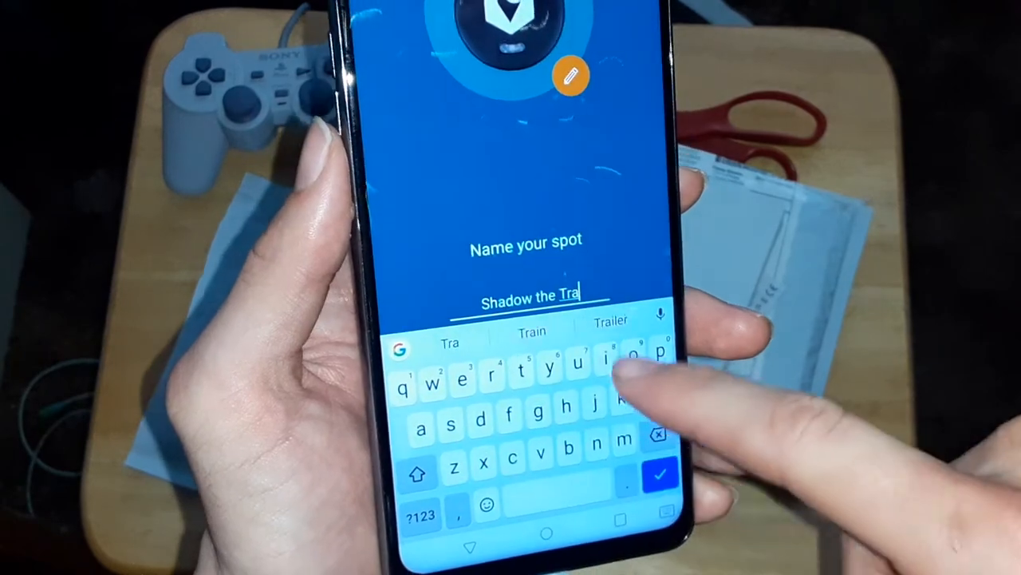
pyautogui.click(611, 319)
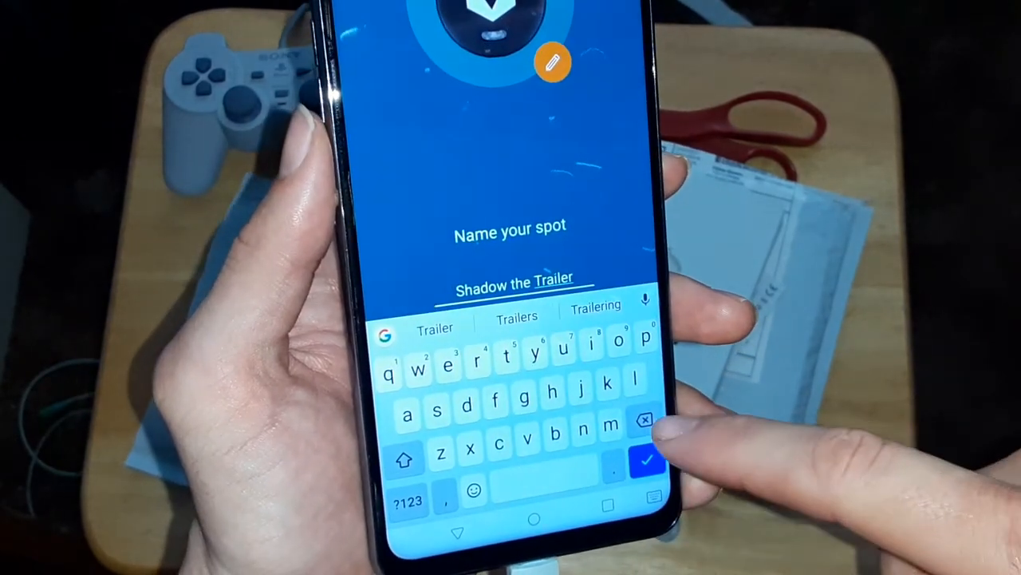
# Confirm the name, wait for 'Successfully connected!', and finish with DONE.
pyautogui.click(645, 419)
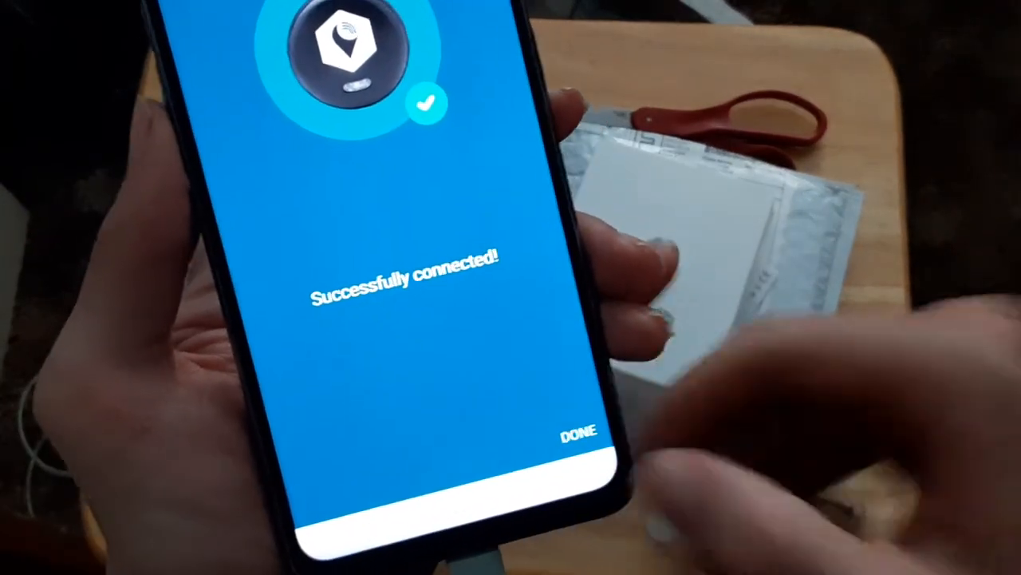
pyautogui.click(575, 437)
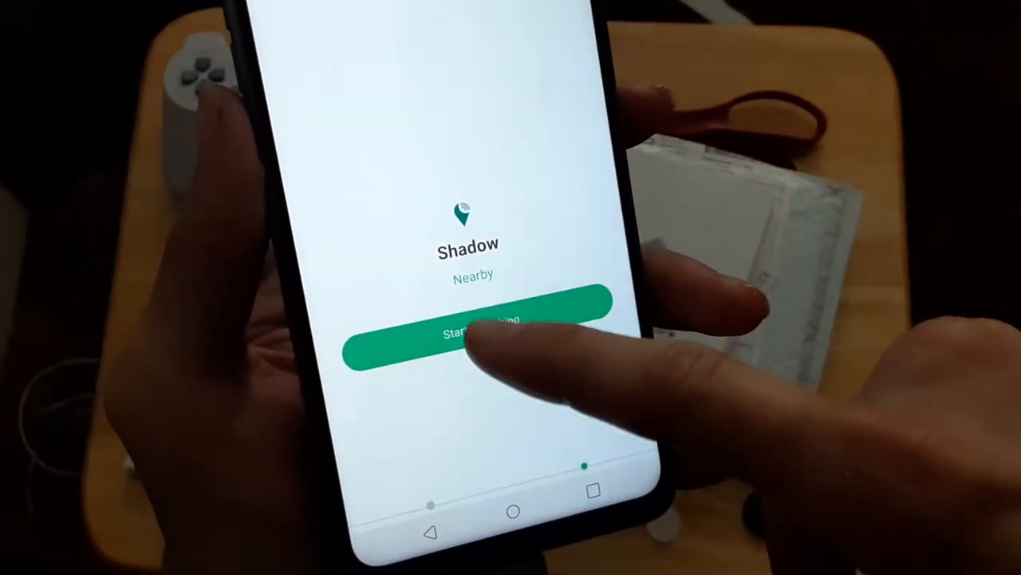
# Start the Shadow tracker ringing, then stop it.
pyautogui.click(470, 327)
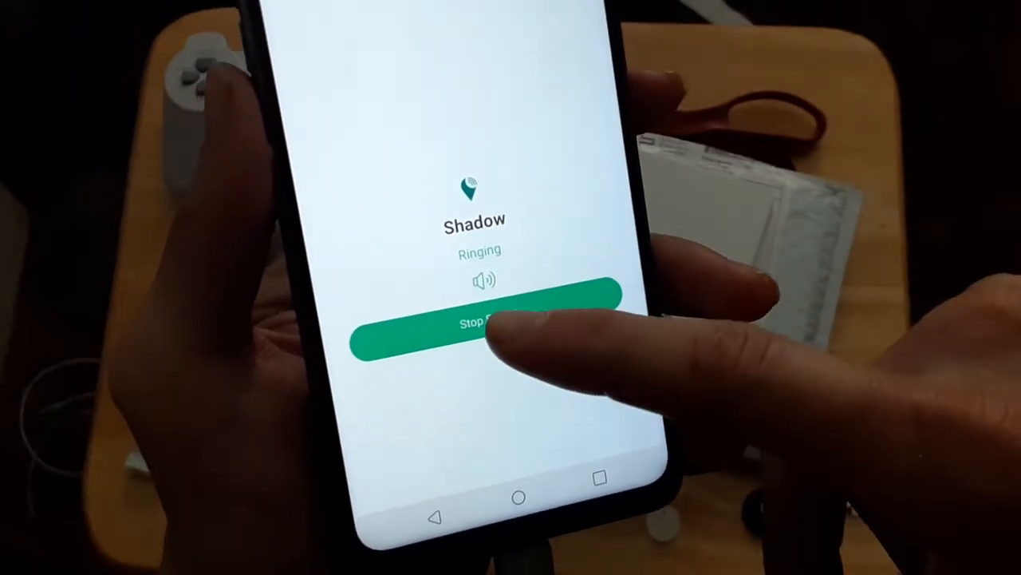
pyautogui.click(479, 323)
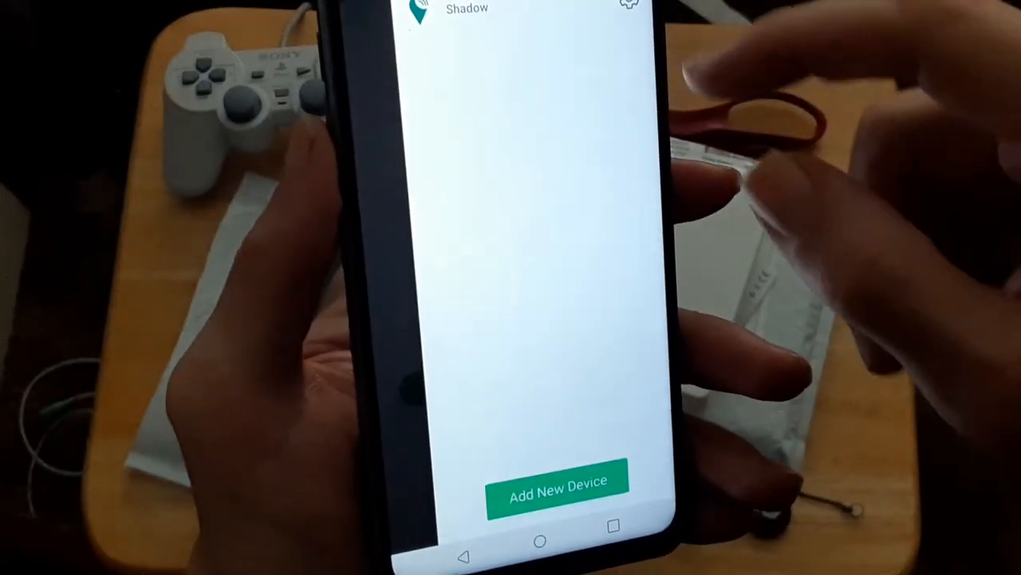
# Open the Select an Item chooser, then return to the drawer listing Genesis and Shadow.
pyautogui.click(557, 480)
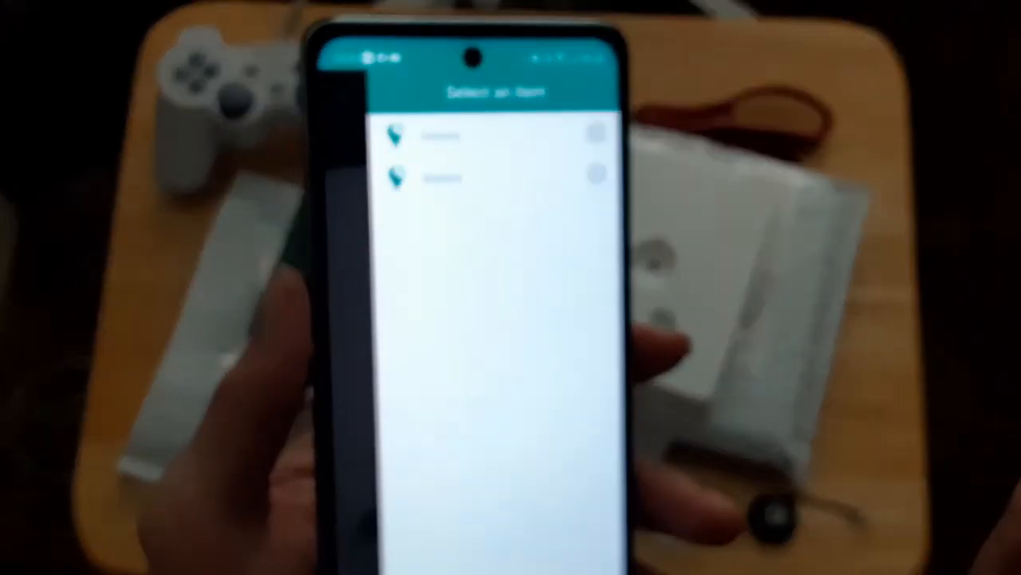
pyautogui.click(439, 136)
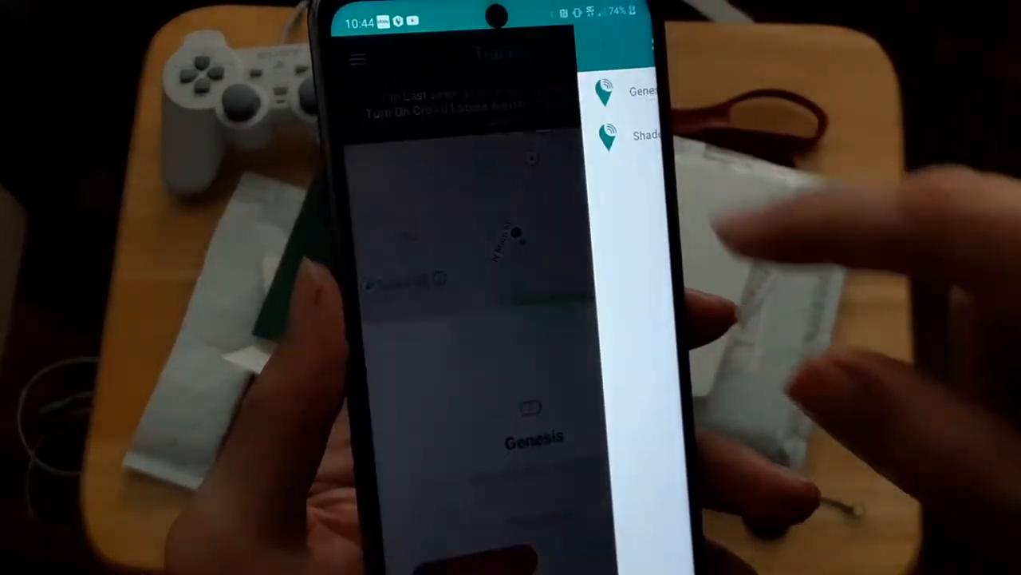
# Open Shadow's Item Settings and scroll through battery, separation alerts, ring length and firmware.
pyautogui.click(639, 134)
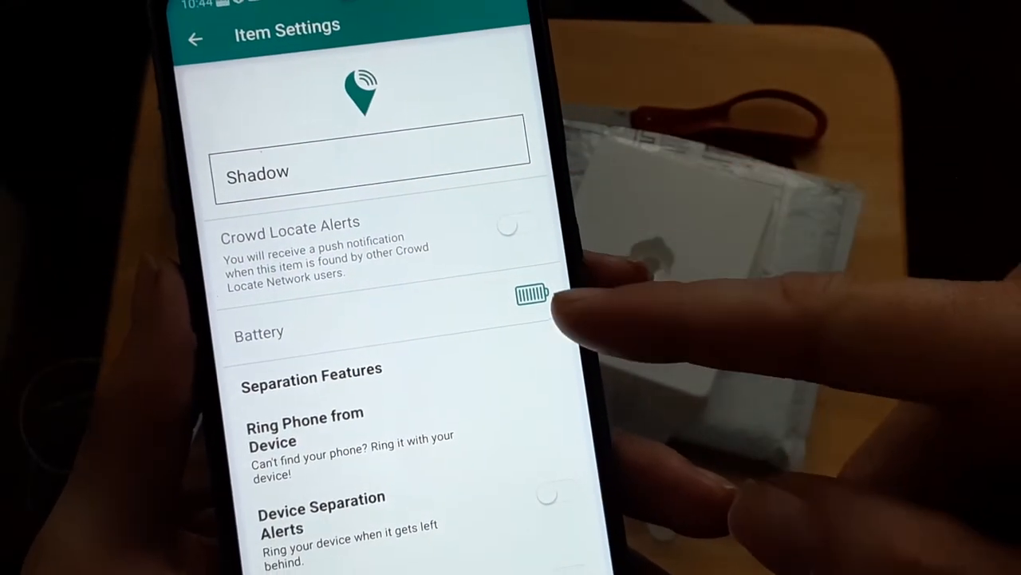
pyautogui.scroll(-3)
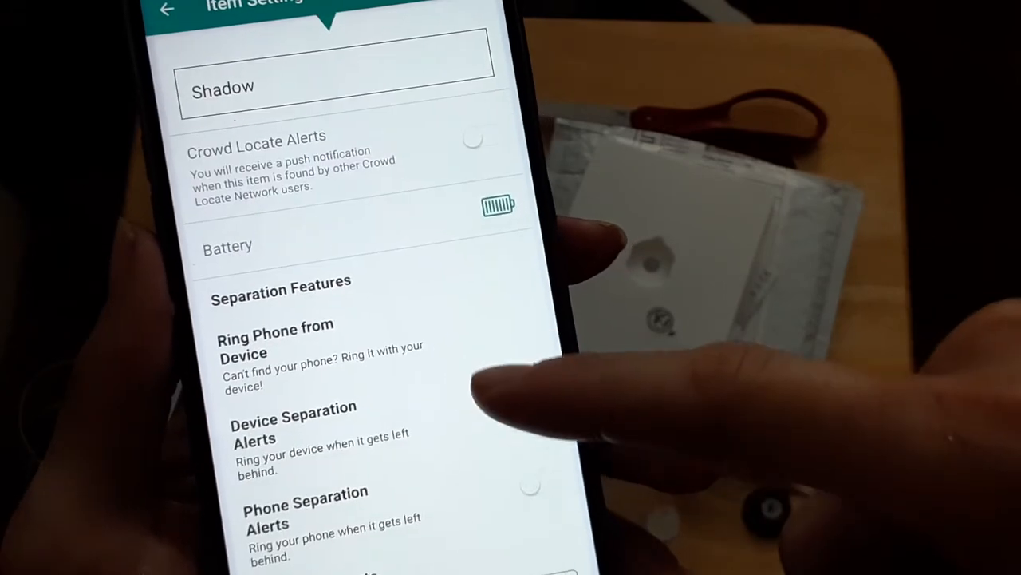
pyautogui.scroll(-3)
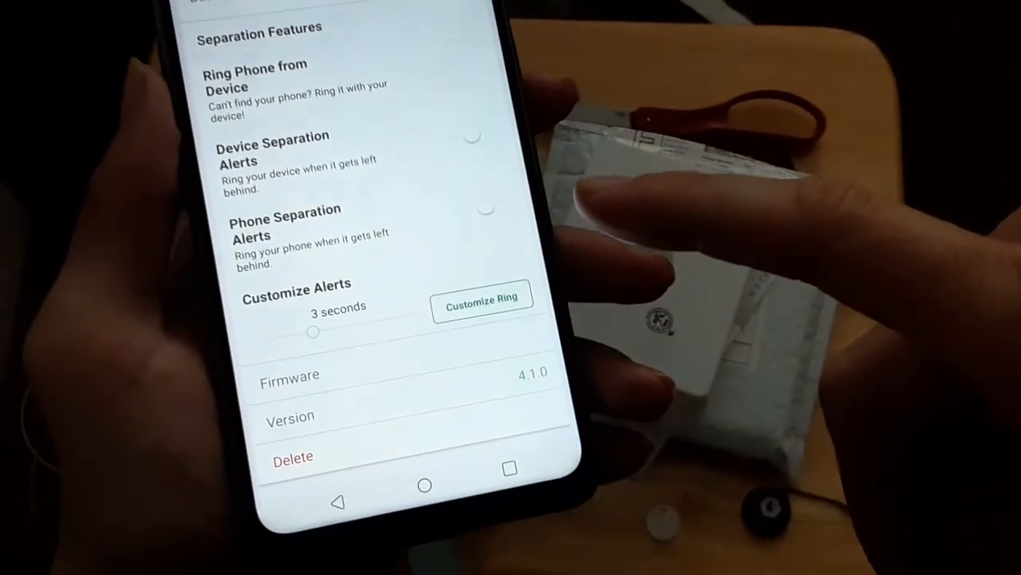
pyautogui.scroll(-3)
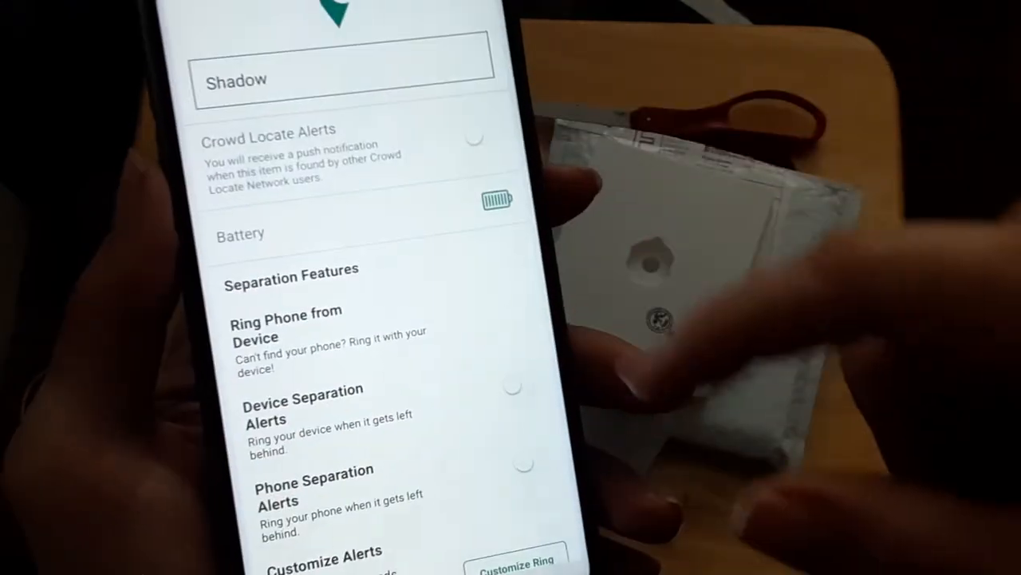